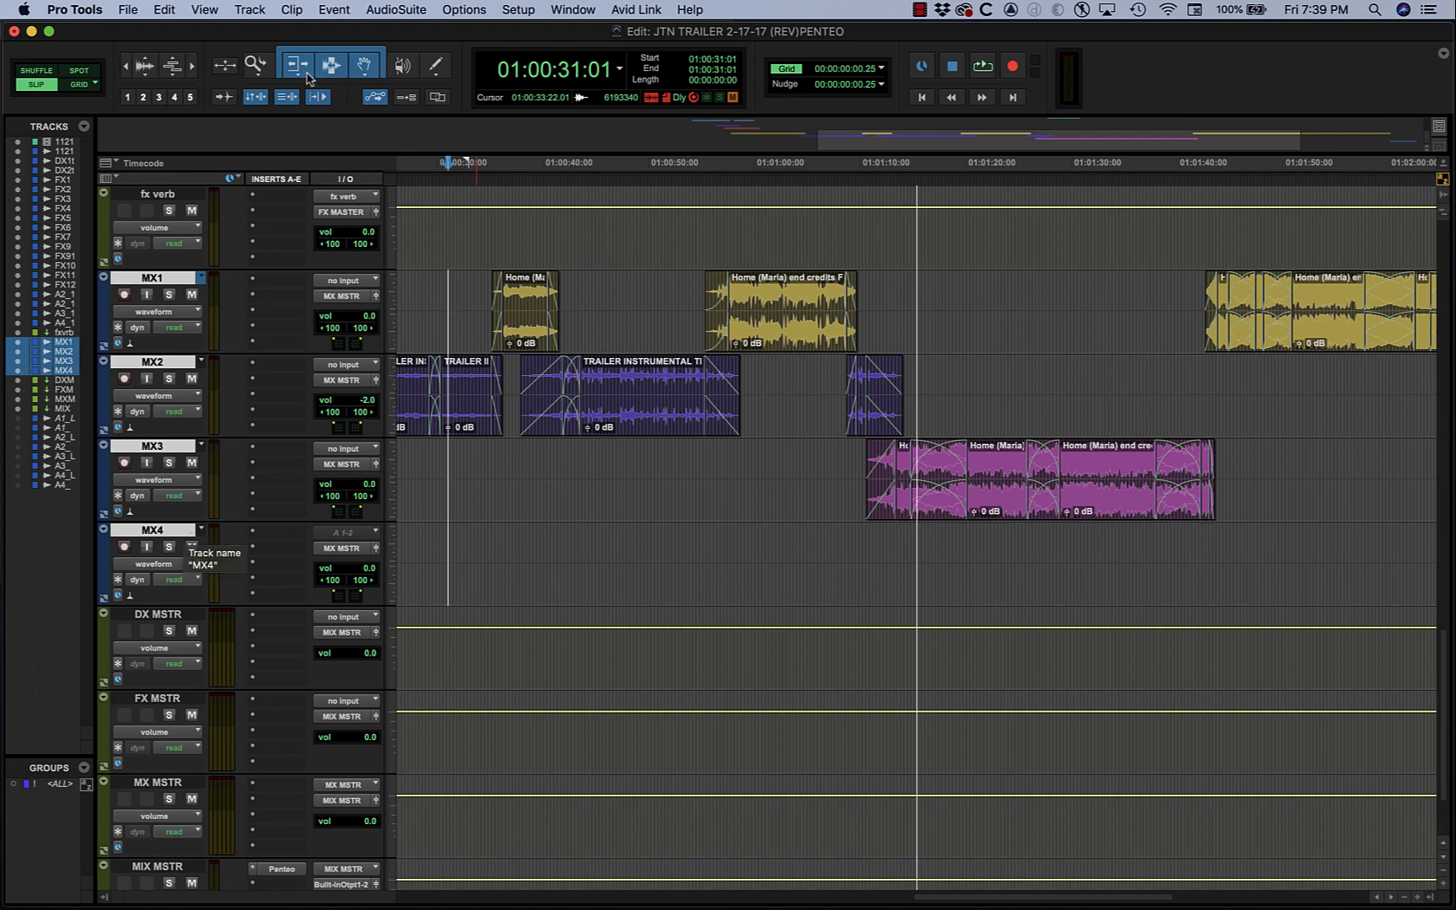
Step: Create a stereo aux input track named MX UPMIX
click(247, 10)
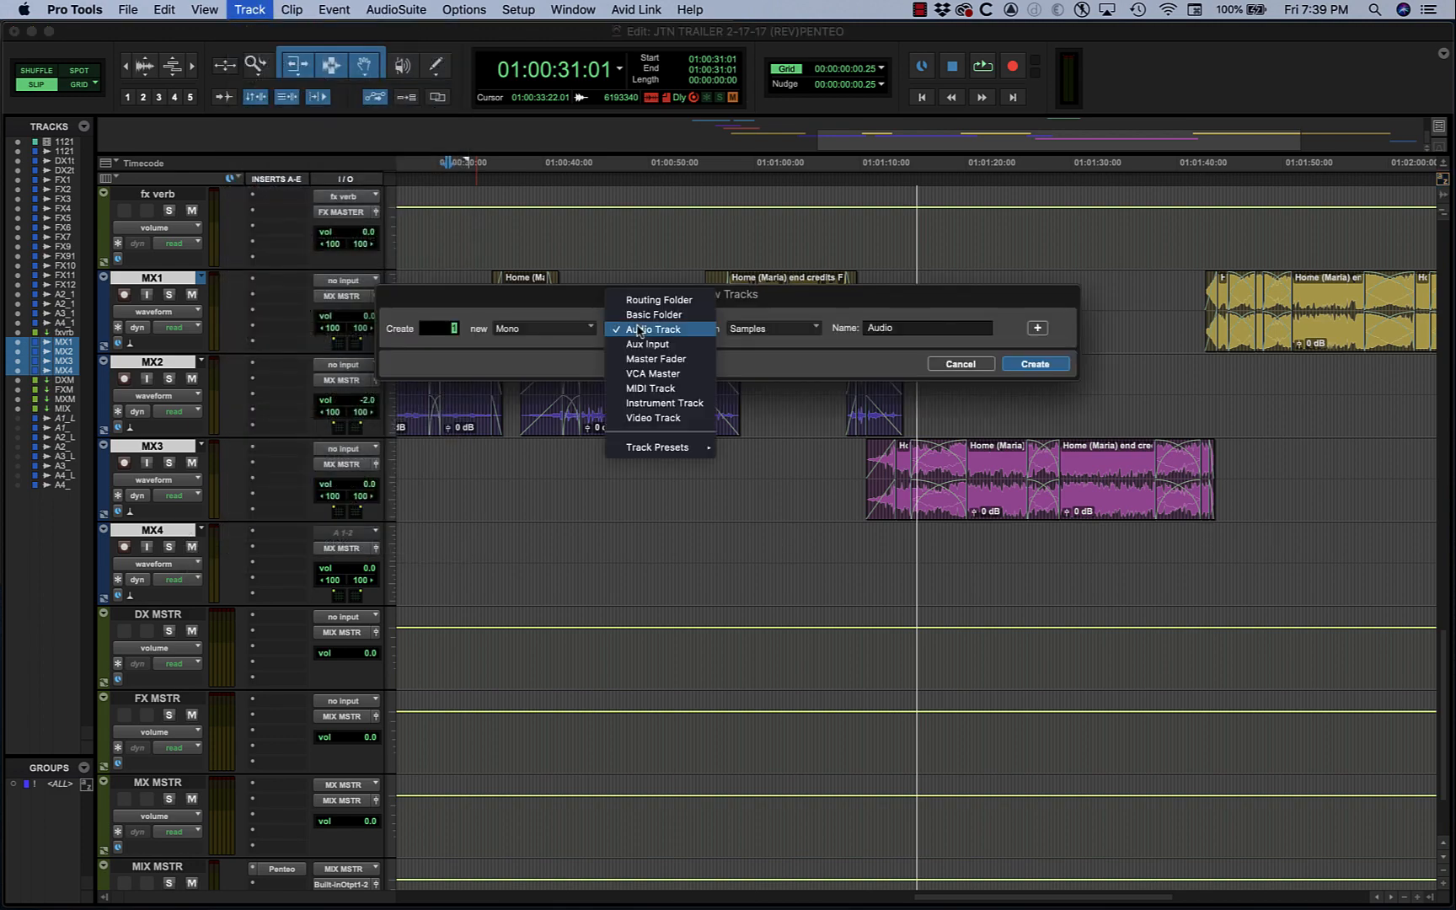
click(646, 344)
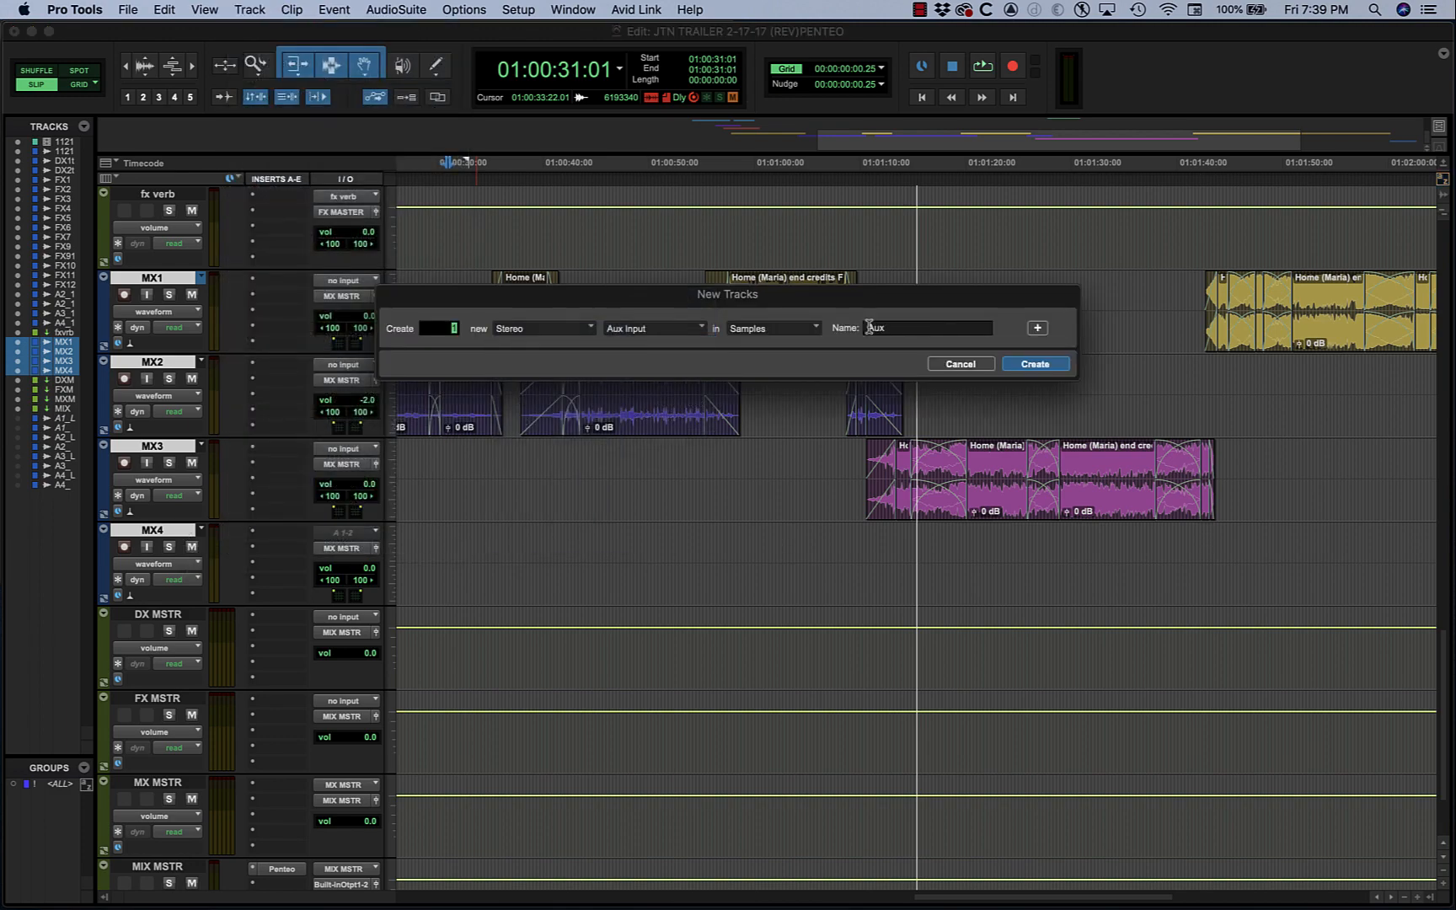
text(MX UPM)
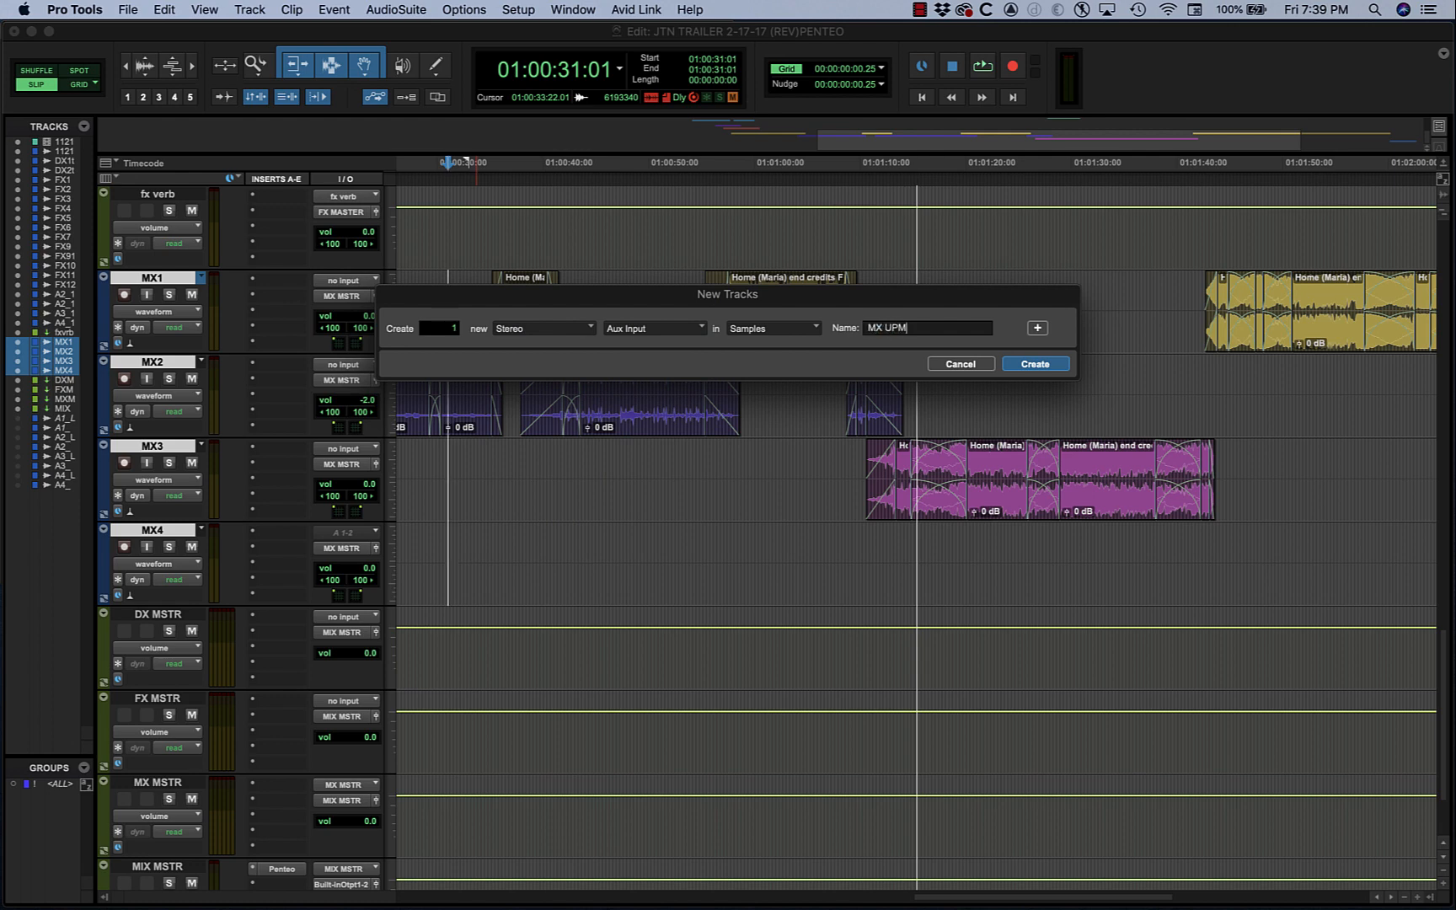
click(1034, 363)
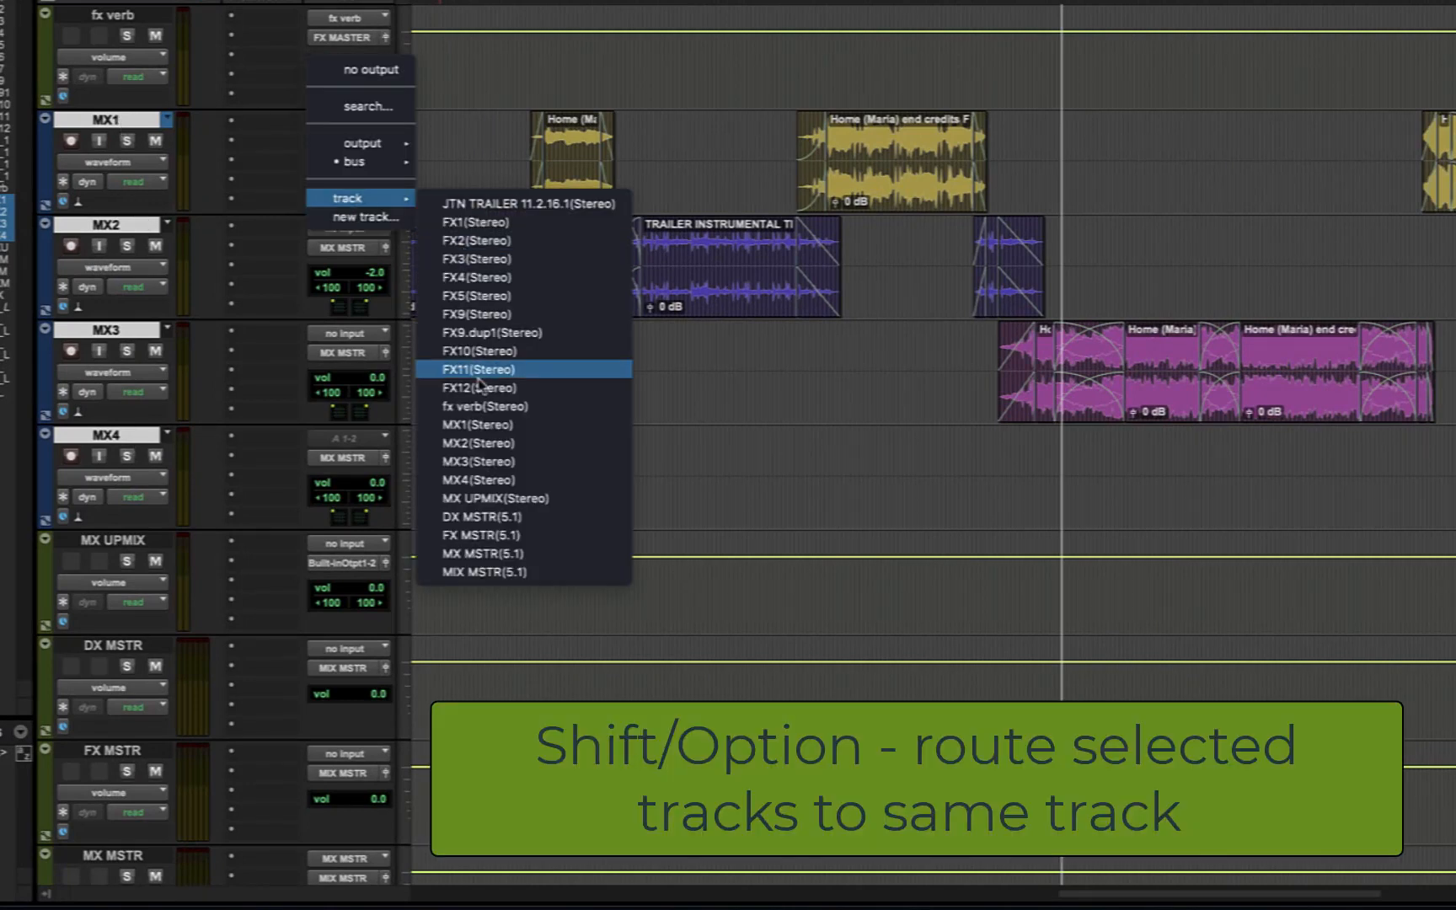
mouse_move(492, 499)
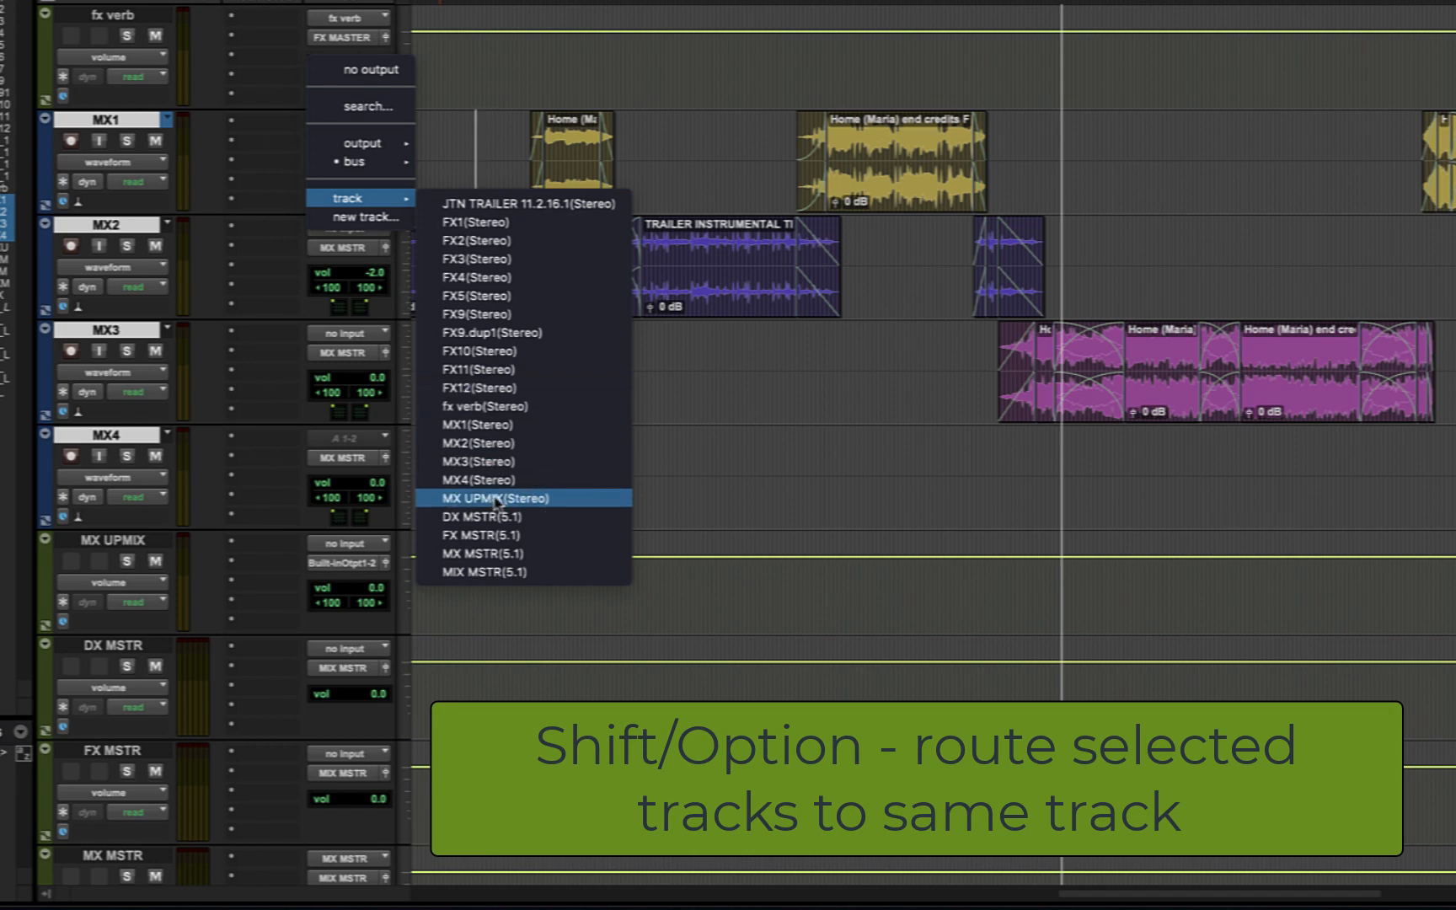
Step: Set the output of tracks MX1–MX4 to MX UPMIX (Stereo)
click(489, 499)
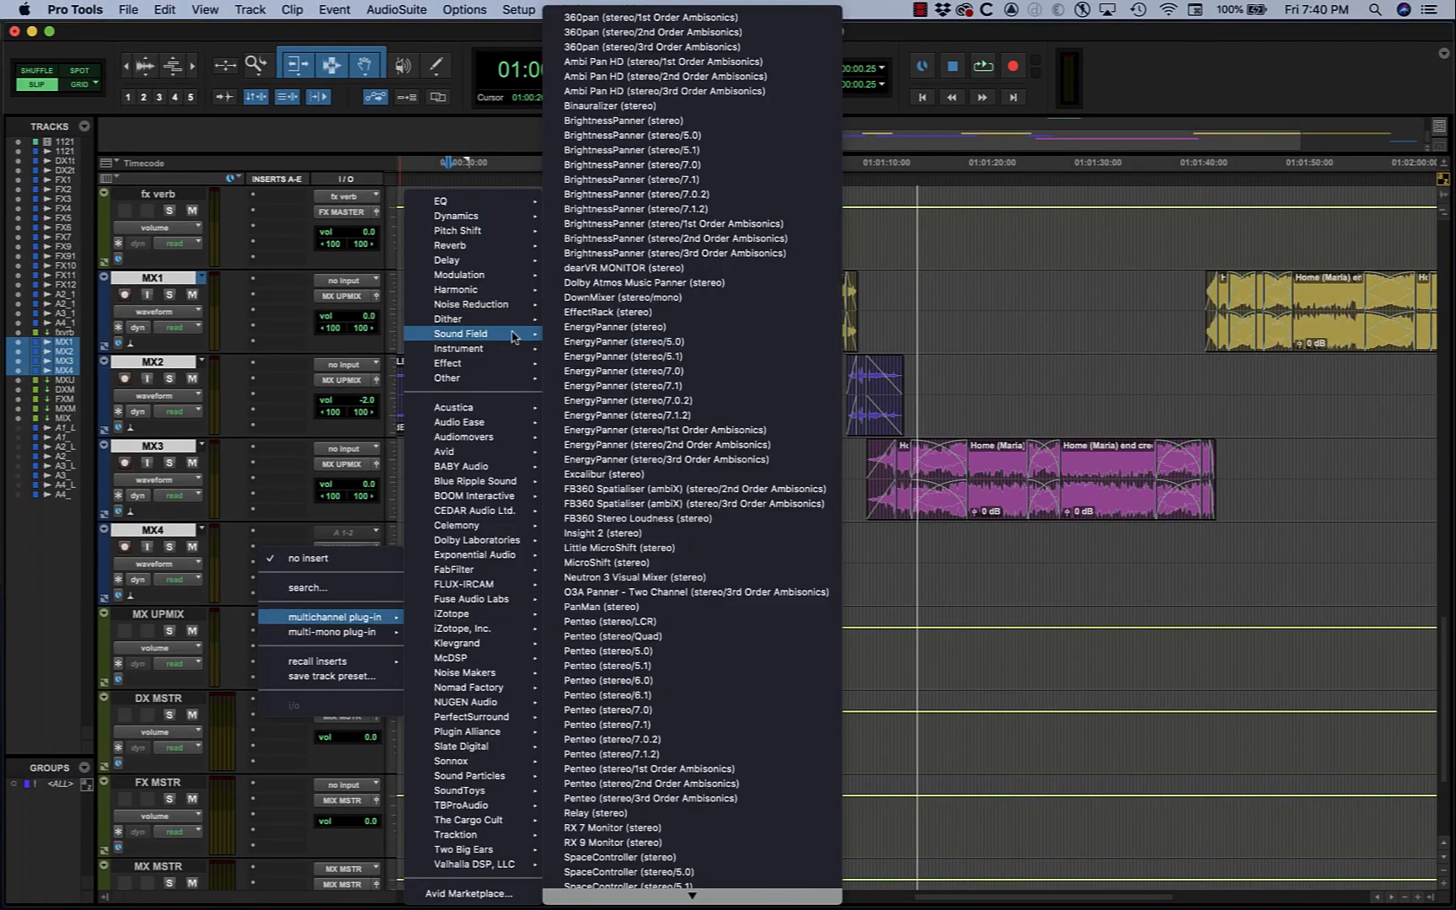
mouse_move(618, 666)
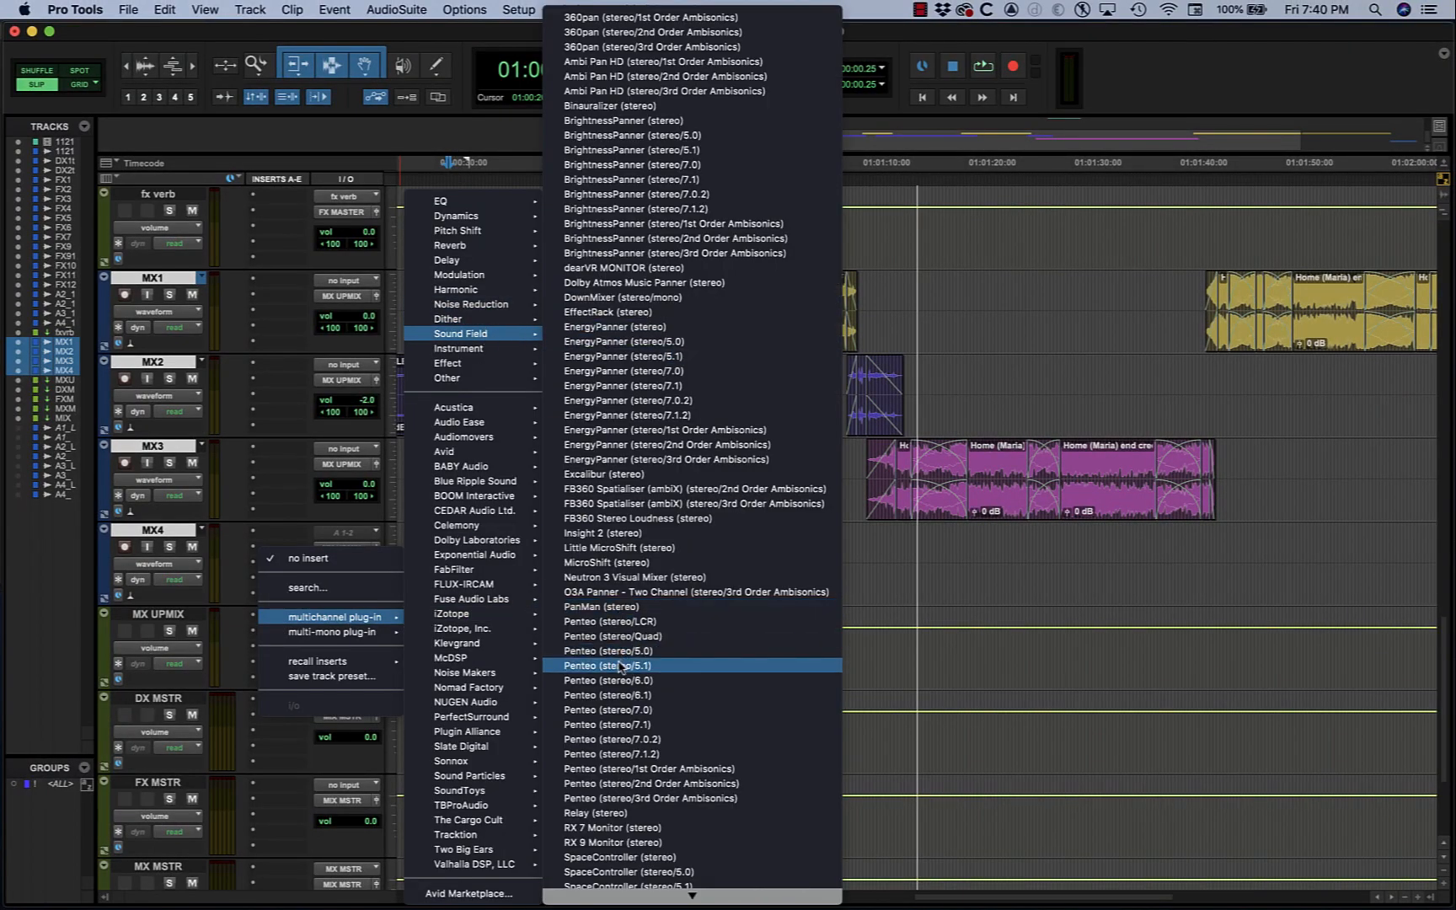
Step: Insert the Penteo stereo-to-5.1 Sound Field plug-in on MX UPMIX
click(608, 665)
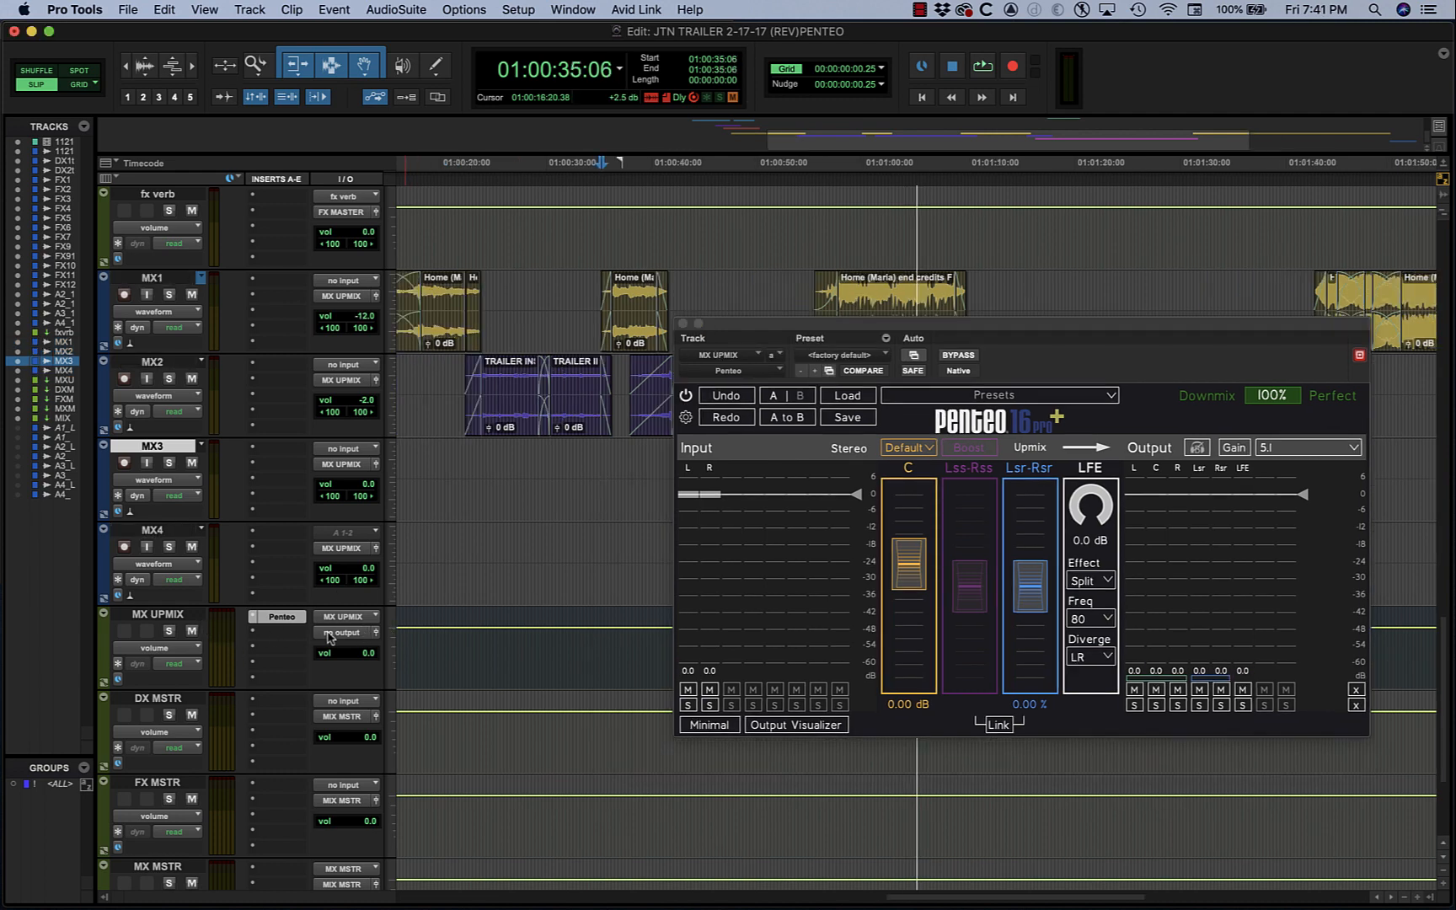
Step: Set the MX UPMIX track's output to the 5.1 MX MSTR track
click(349, 633)
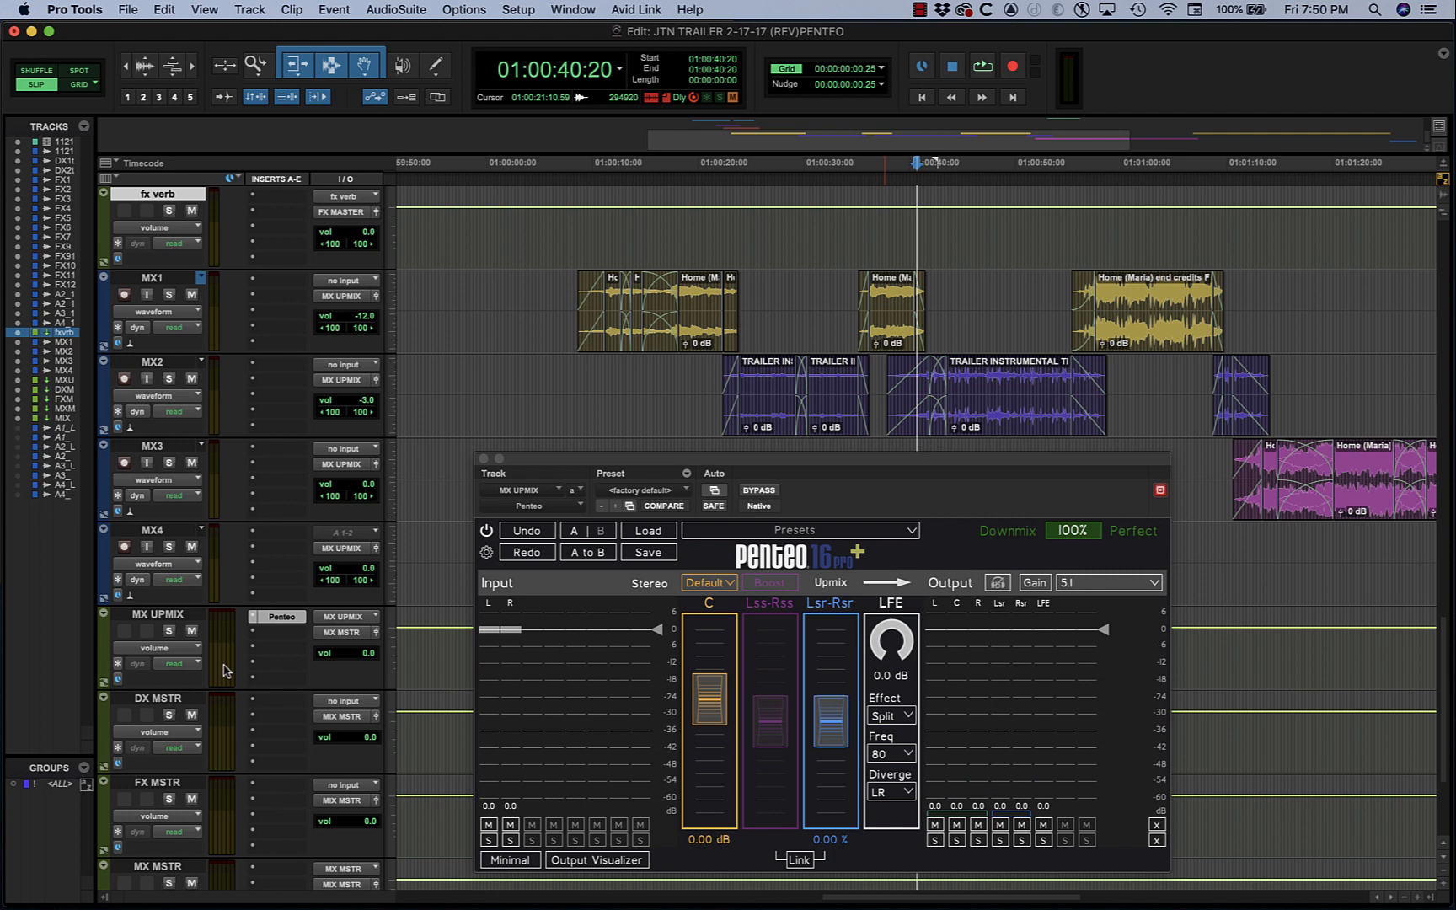
click(882, 162)
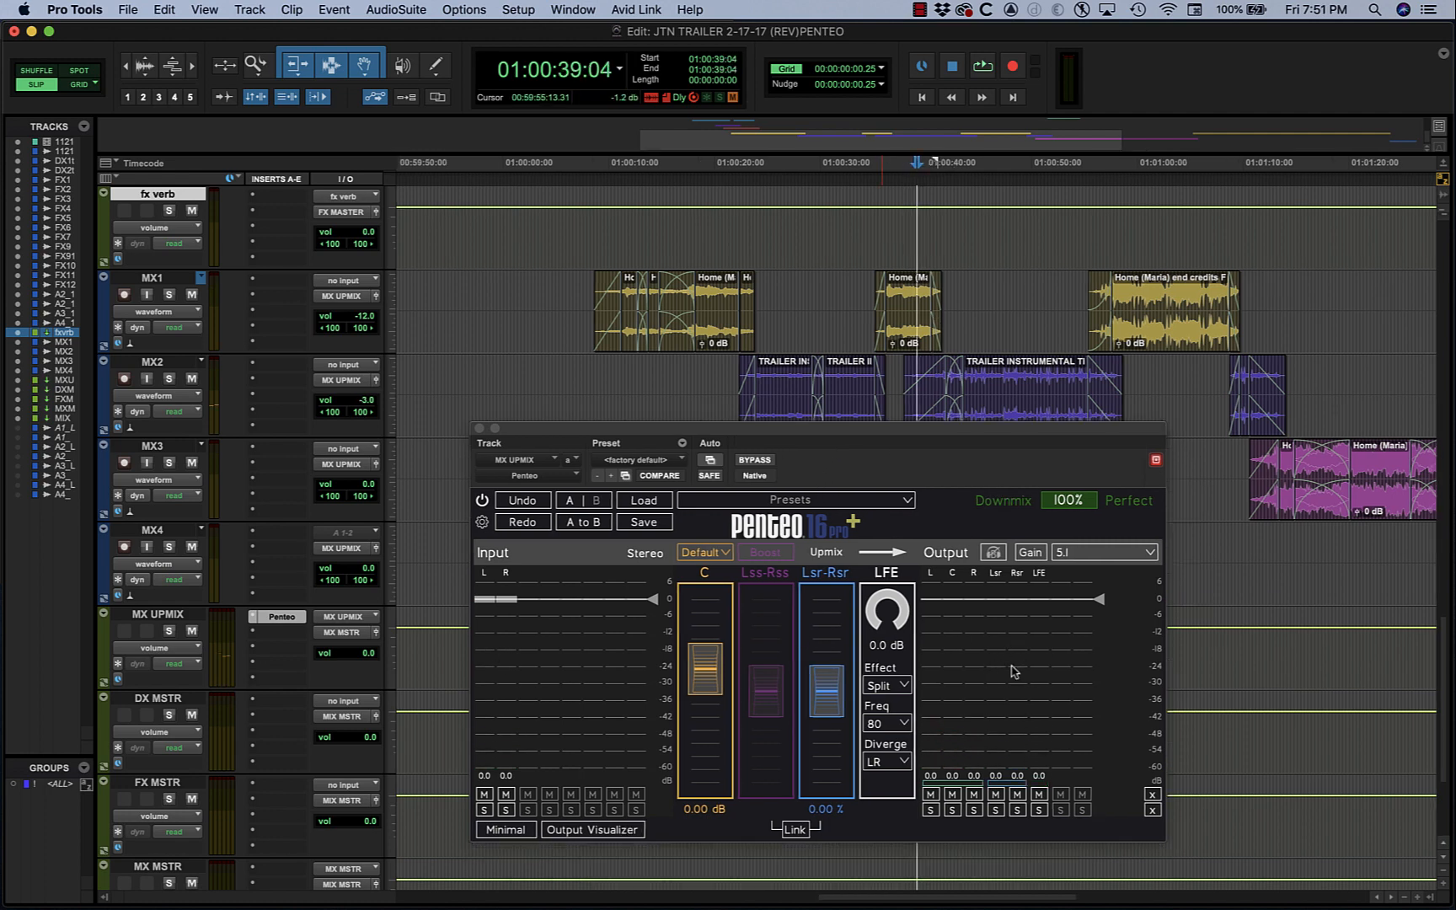
click(982, 65)
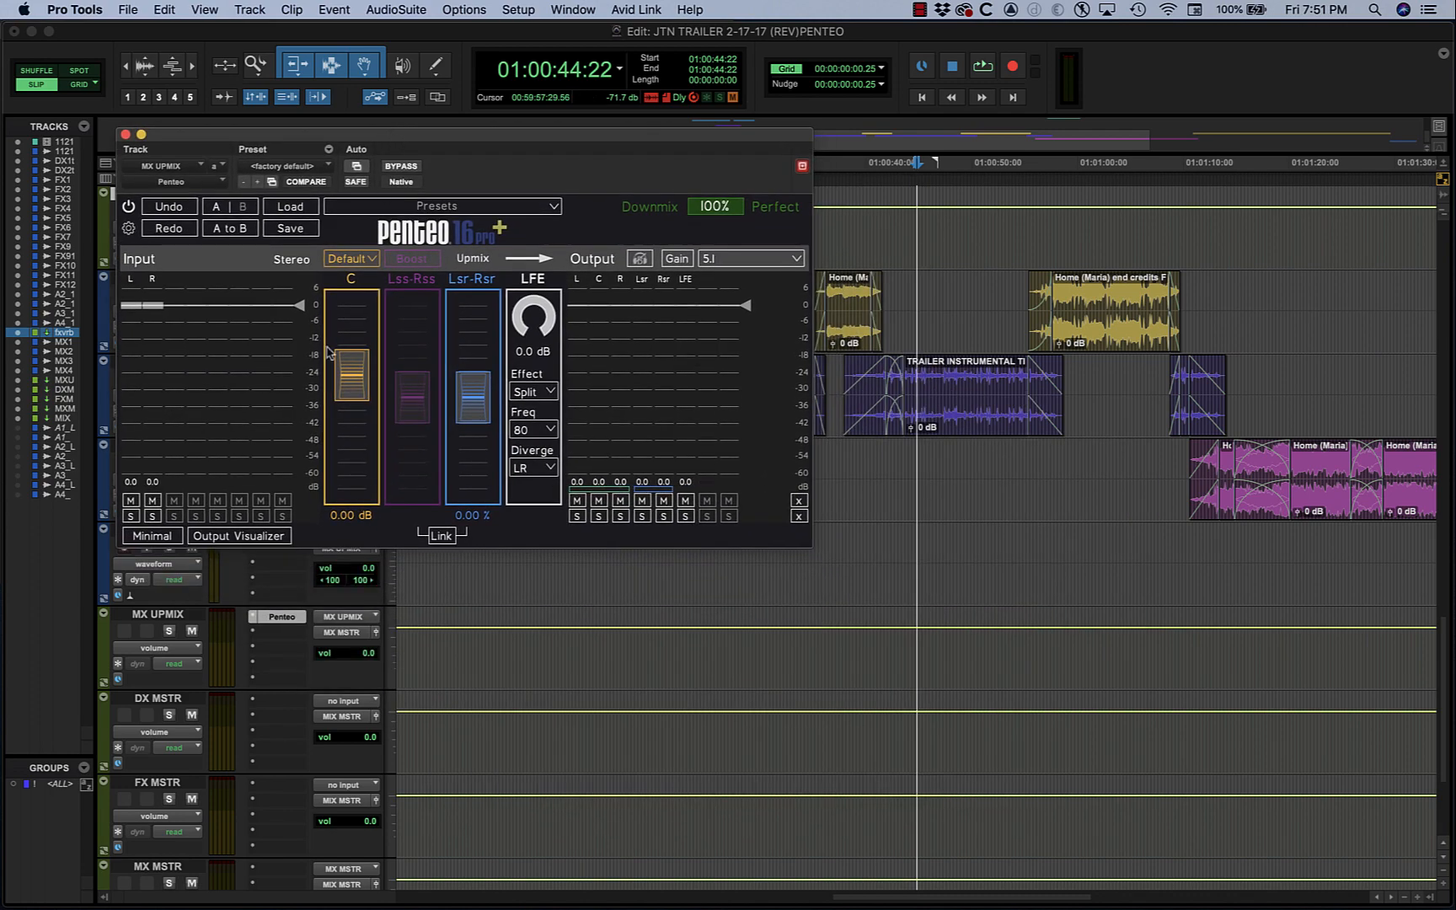
Step: Move the Penteo plug-in window toward the top-left of the Edit window
click(237, 535)
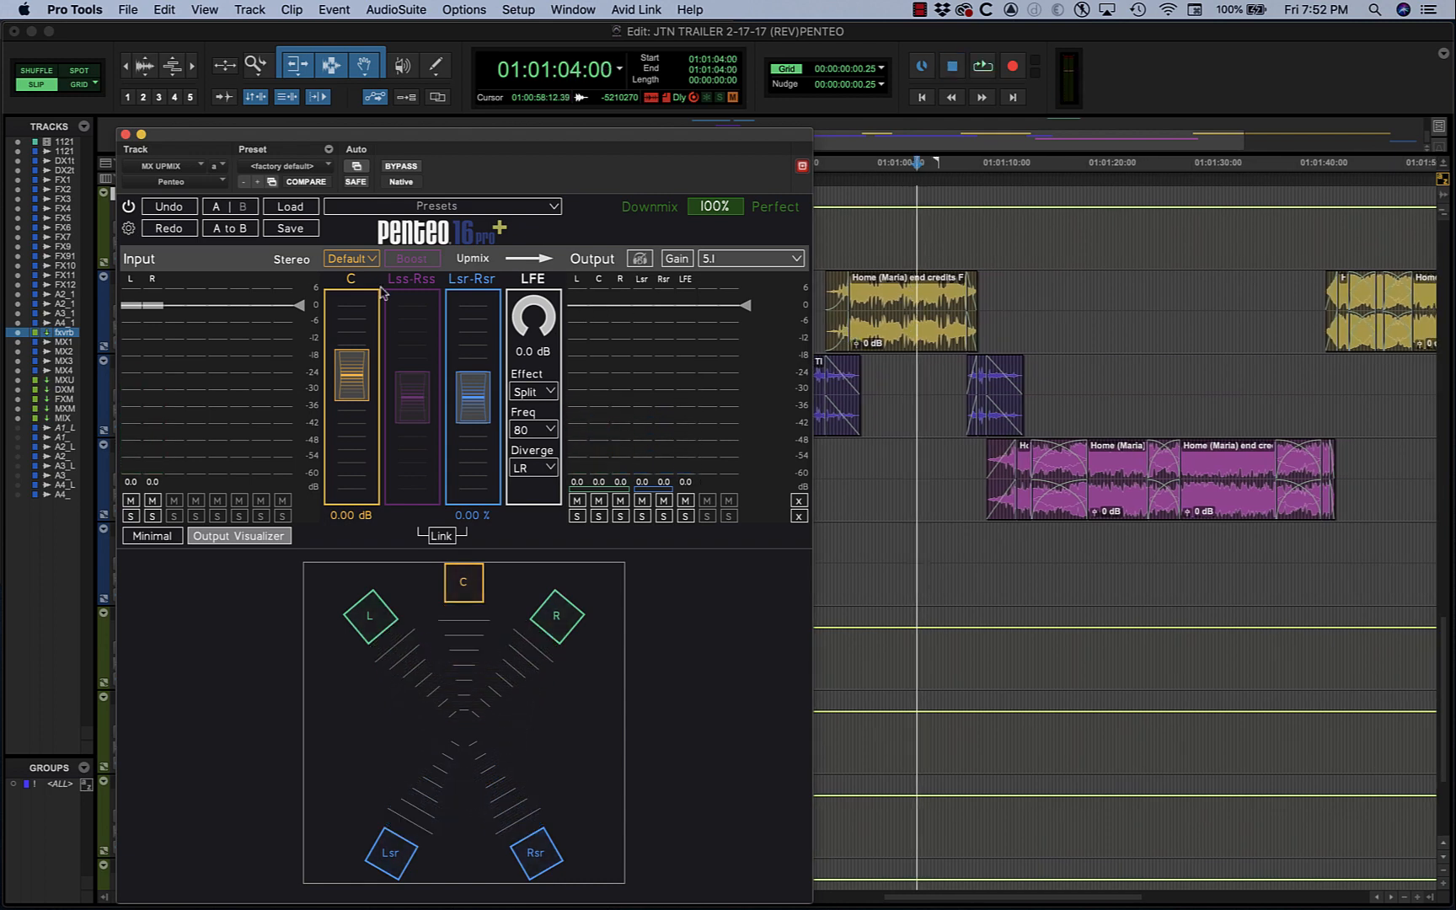
mouse_move(378, 346)
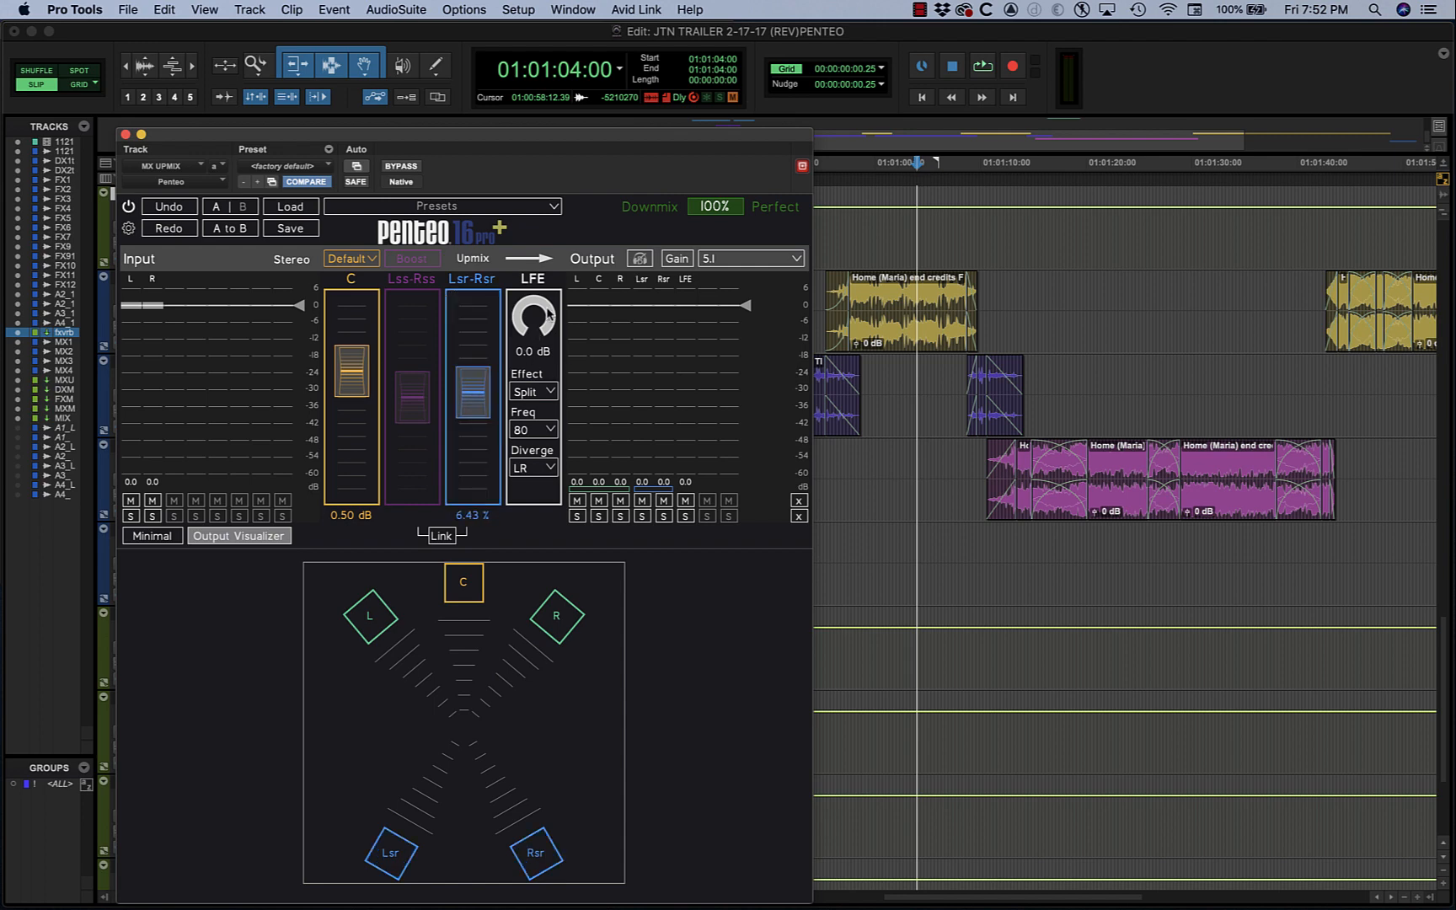
mouse_move(558, 340)
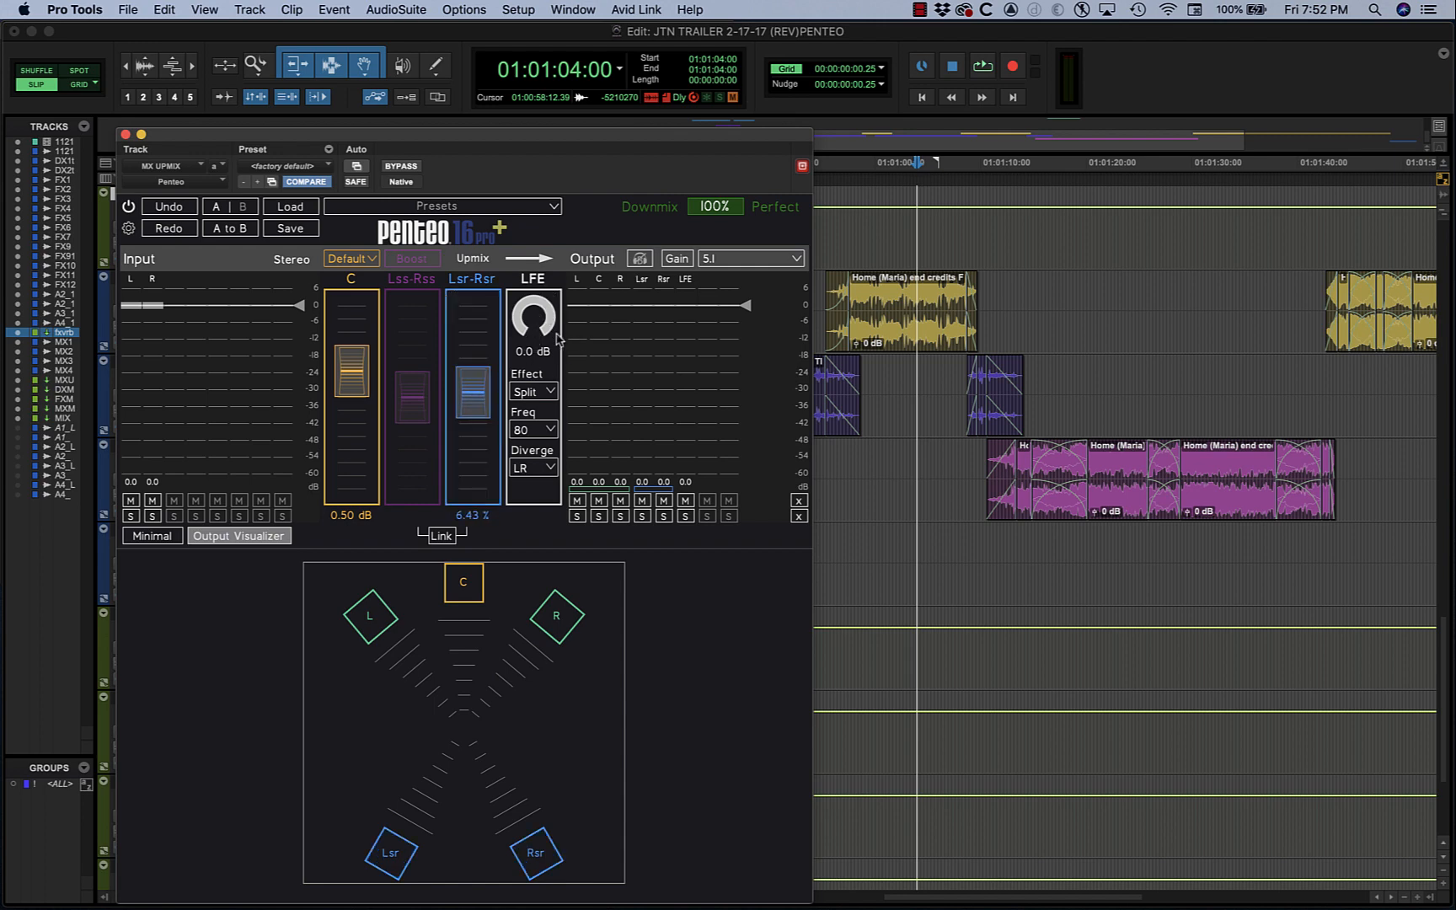